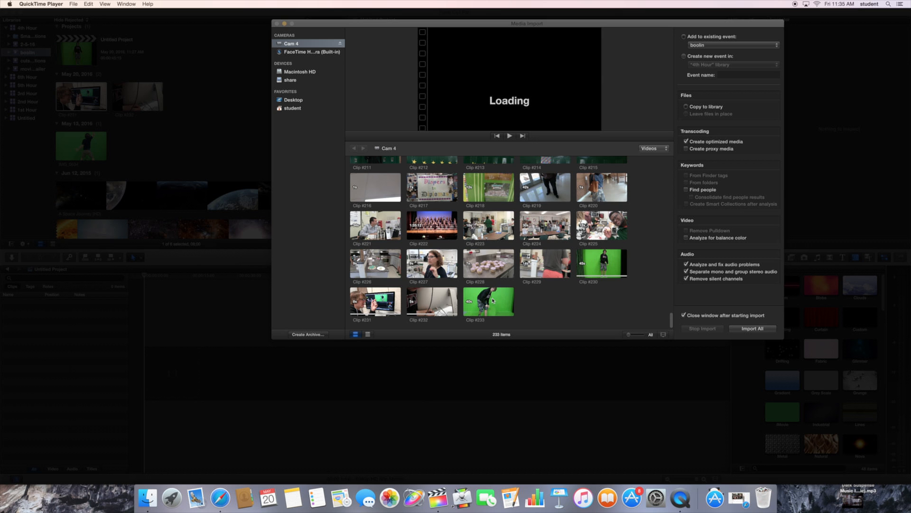
Step: Import Clip #233 above the street clip and trim its end to match
left_click(488, 300)
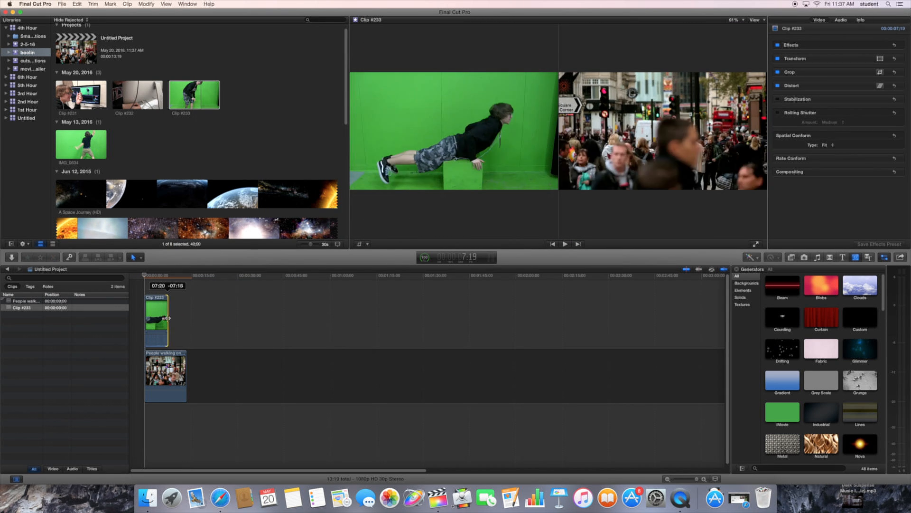
left_click_drag(167, 285, 164, 285)
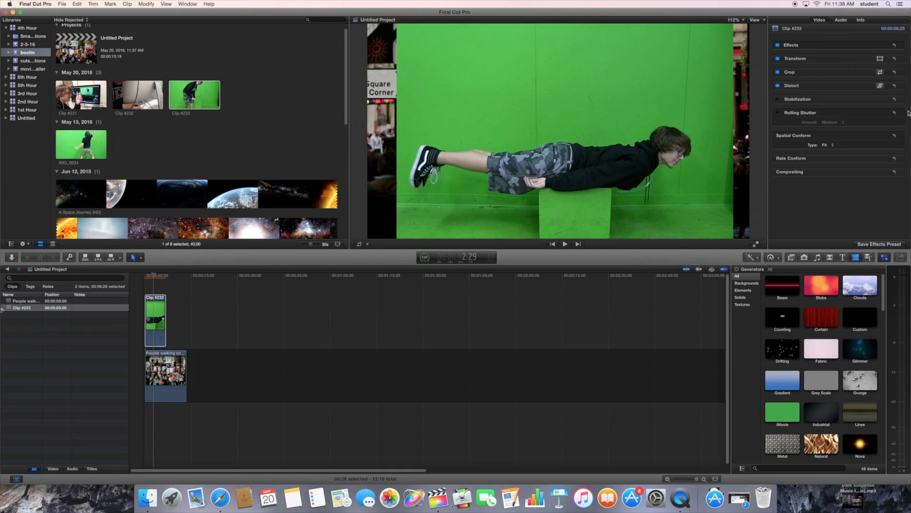
Step: Apply the Keyer effect from the Keying category to Clip #233
left_click(791, 257)
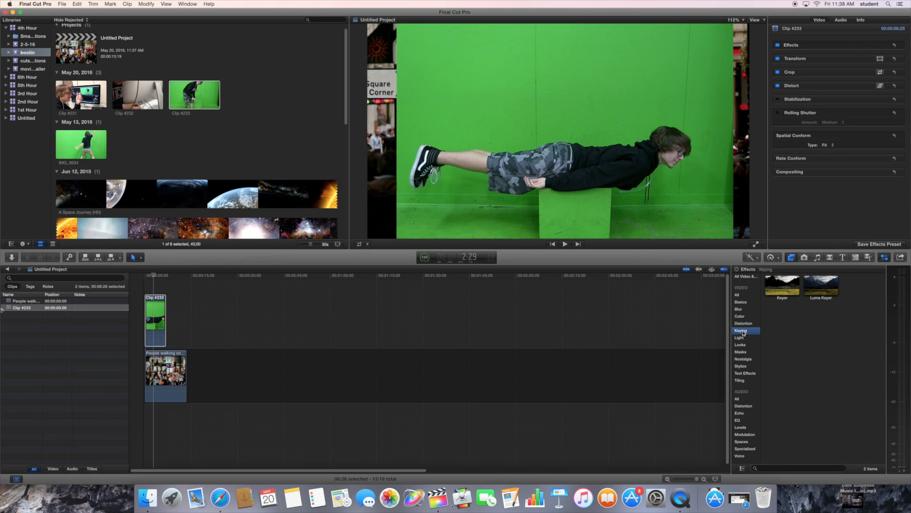
left_click(781, 284)
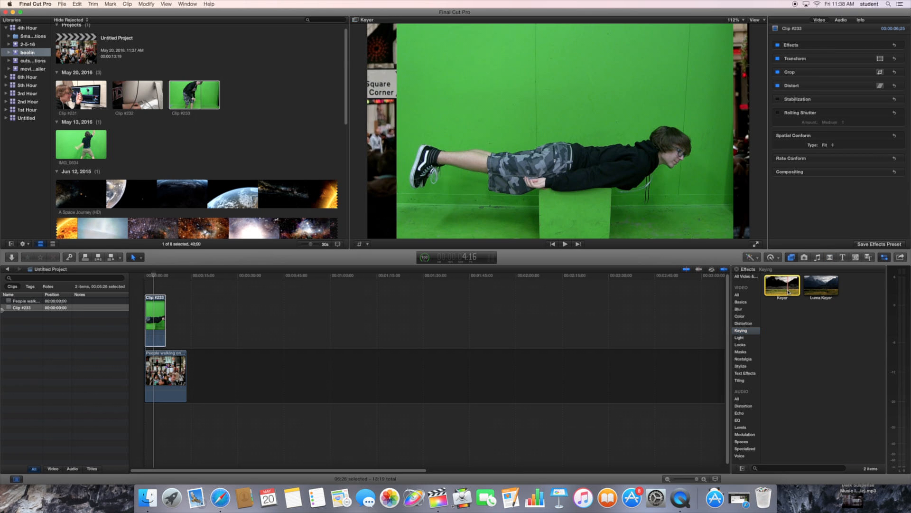
left_click(155, 320)
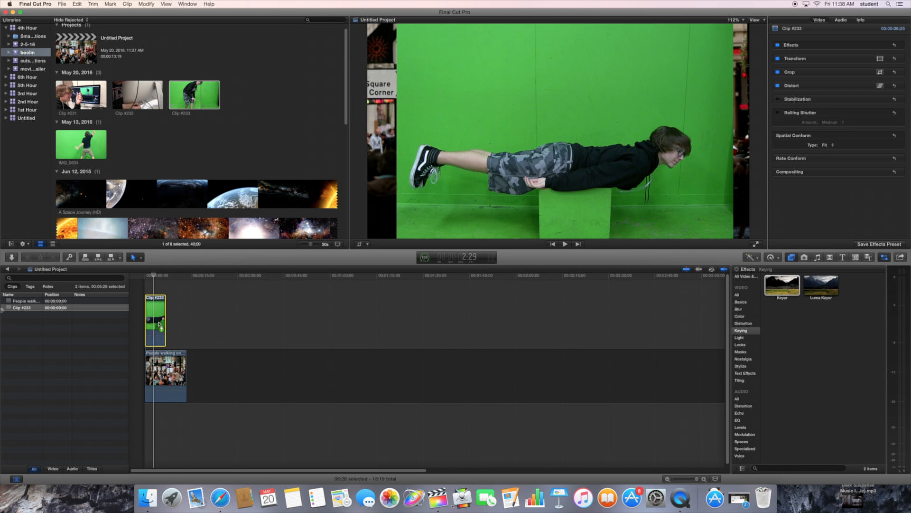
double_click(782, 284)
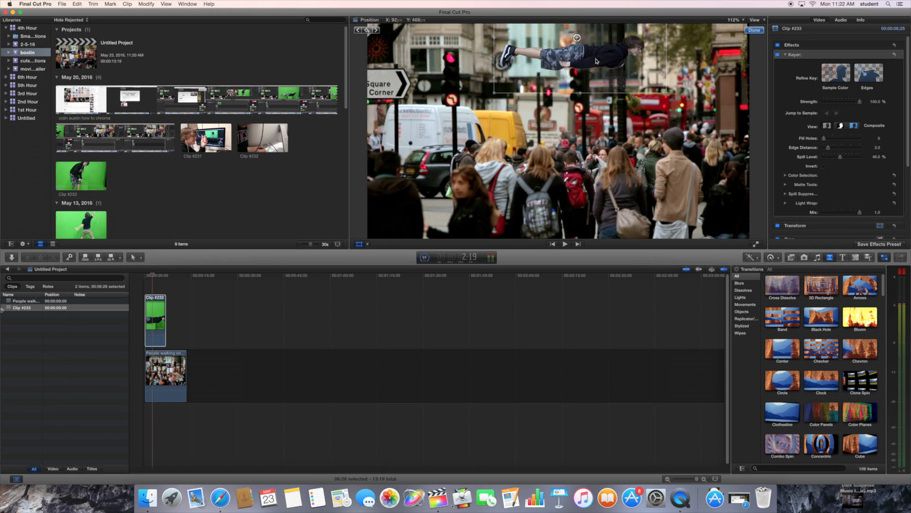
Step: Finish shrinking and moving the keyed boy to the top of the frame
left_click(754, 30)
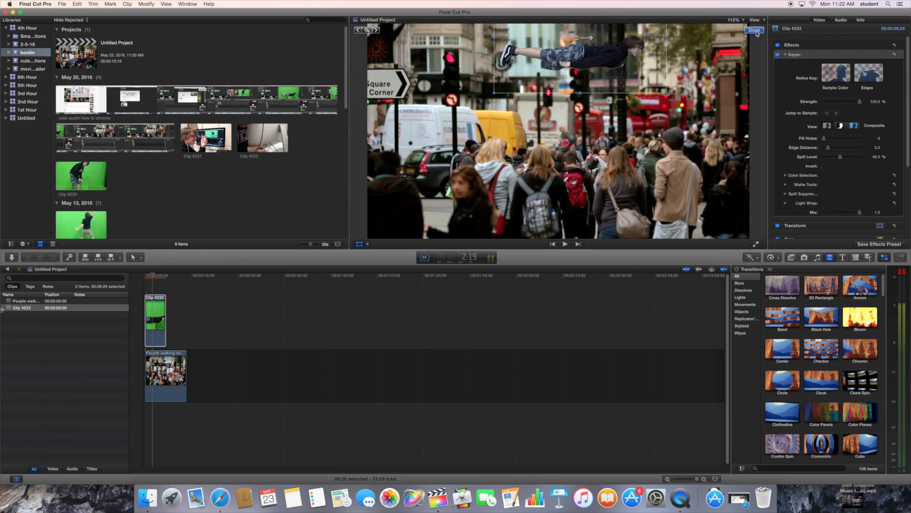